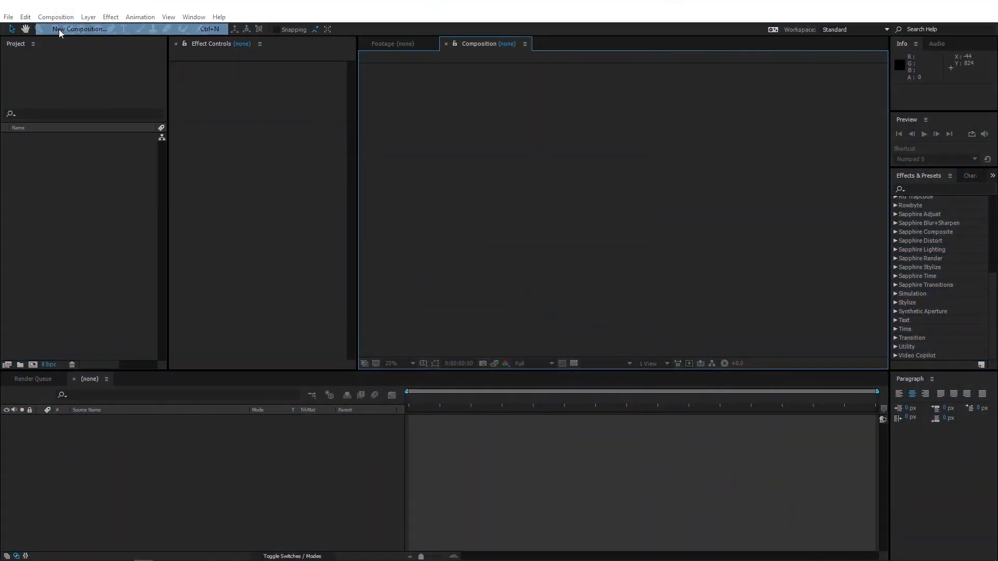
# Create 'Smoke Comp' at 1920×1080, 30 fps, 10 seconds with a black background.
pyautogui.click(86, 28)
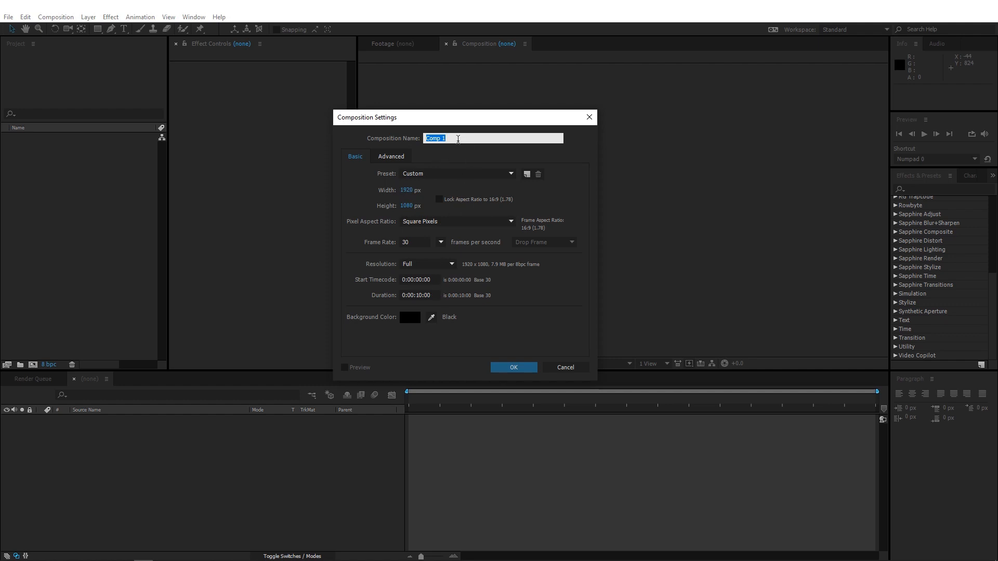
pyautogui.write('Smoke')
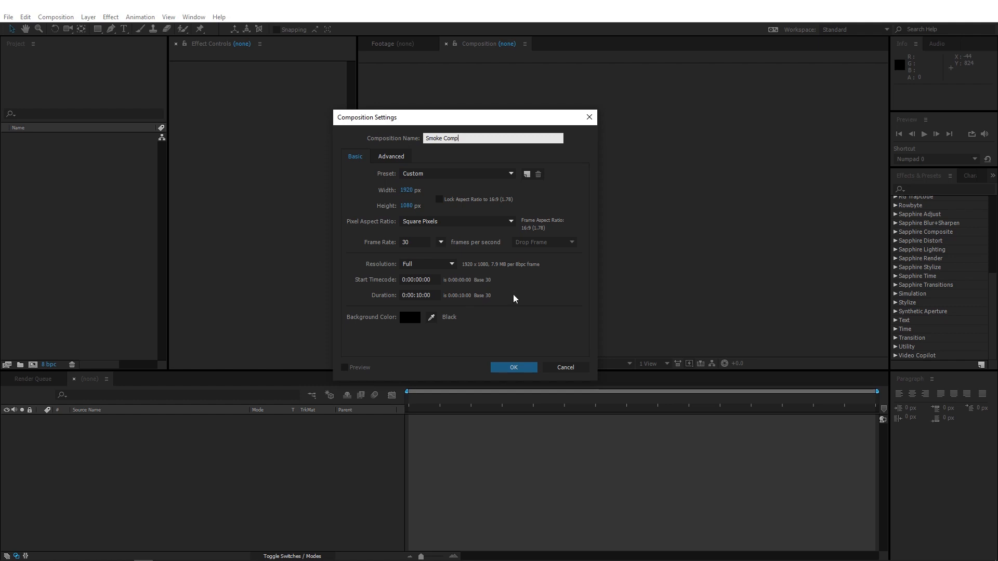
pyautogui.click(514, 368)
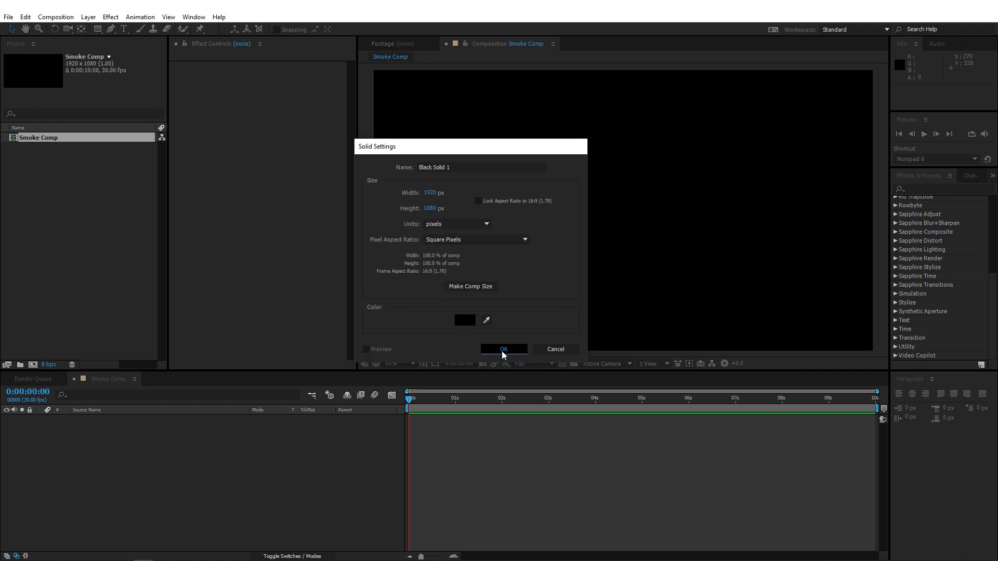
# Add 'Black Solid 1' as a comp-sized black solid.
pyautogui.click(503, 349)
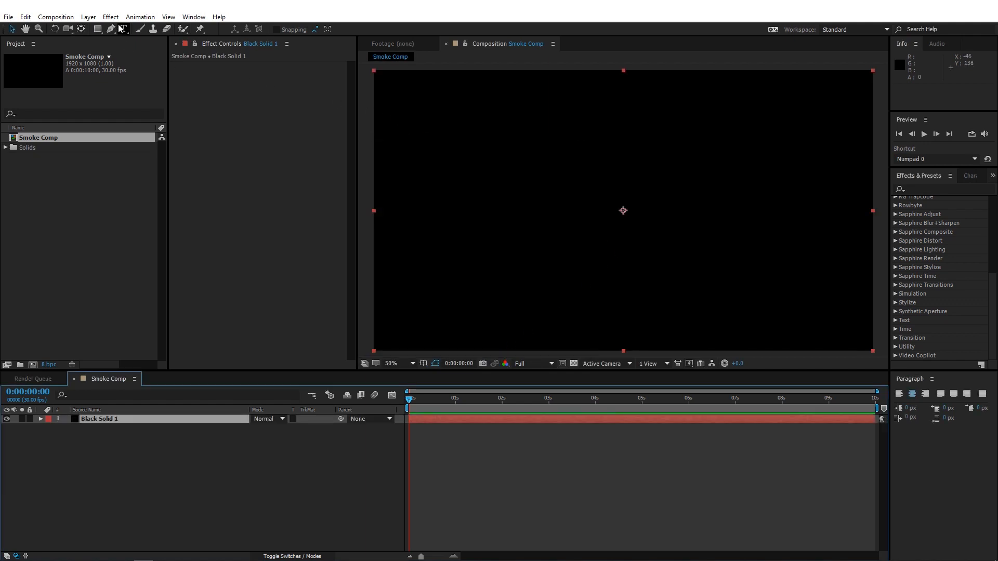
# Apply Trapcode Mir to Black Solid 1 and set Geometry Size X to 2200.
pyautogui.click(107, 17)
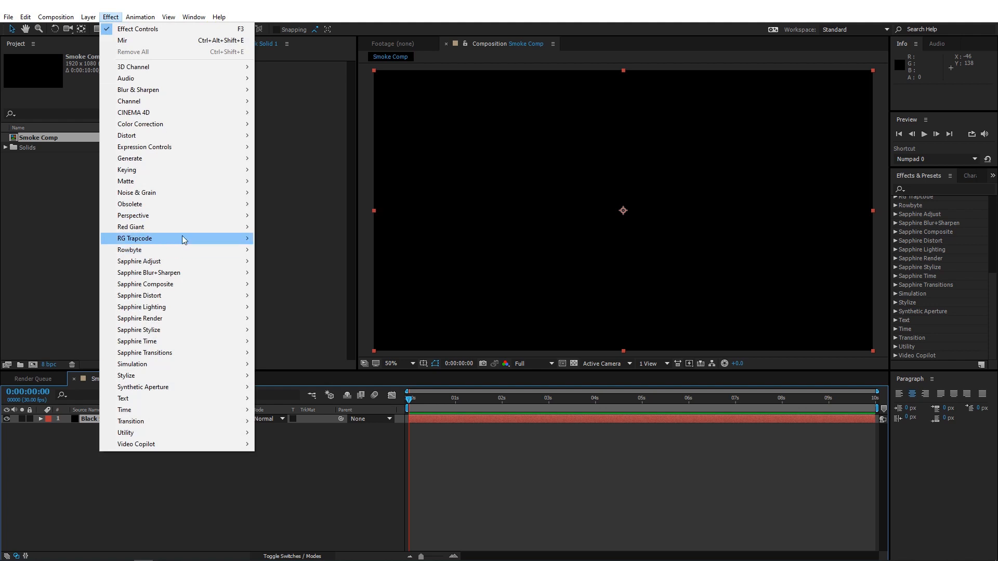
pyautogui.click(122, 40)
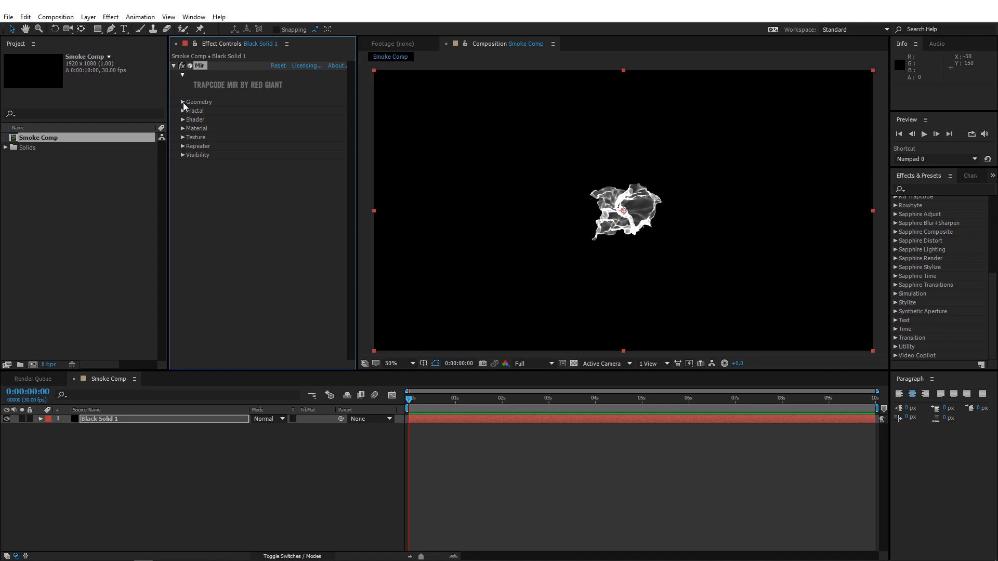
pyautogui.click(182, 102)
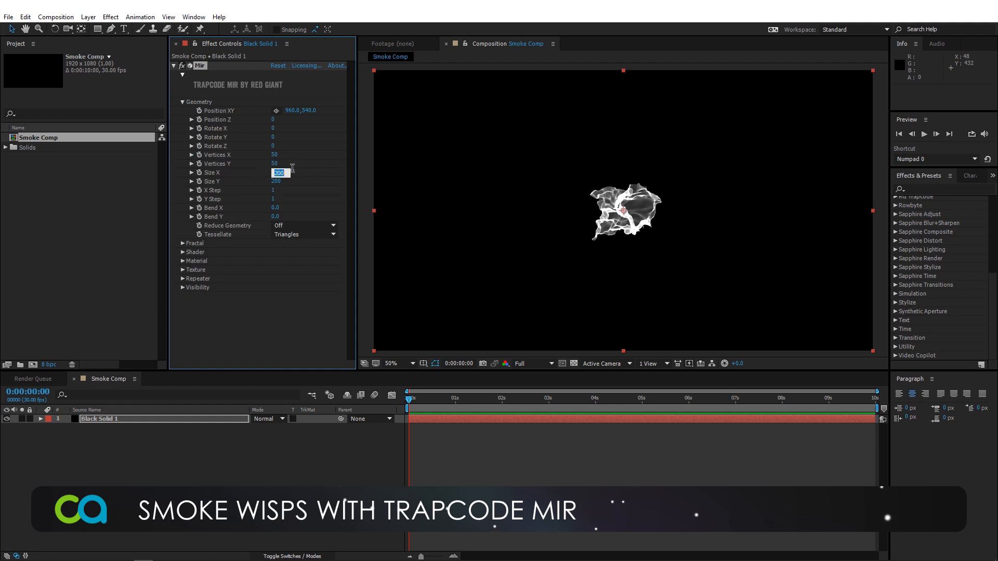
pyautogui.write('2200')
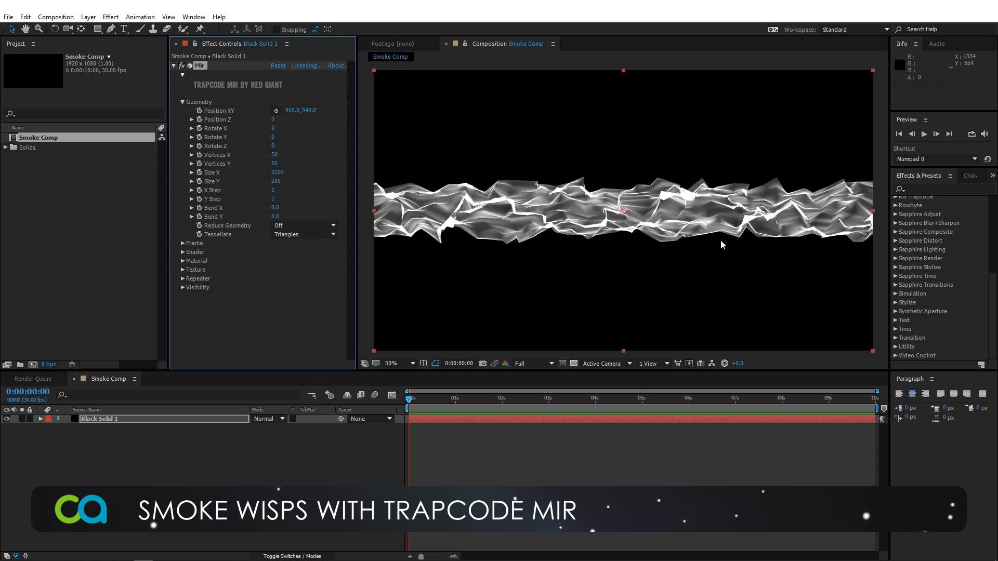
pyautogui.moveTo(372, 186)
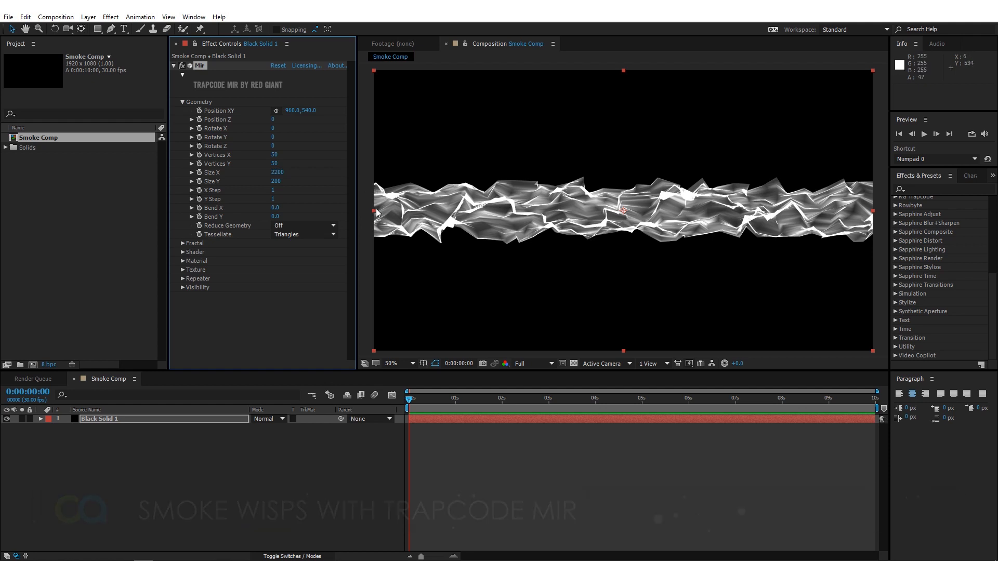
pyautogui.moveTo(379, 220)
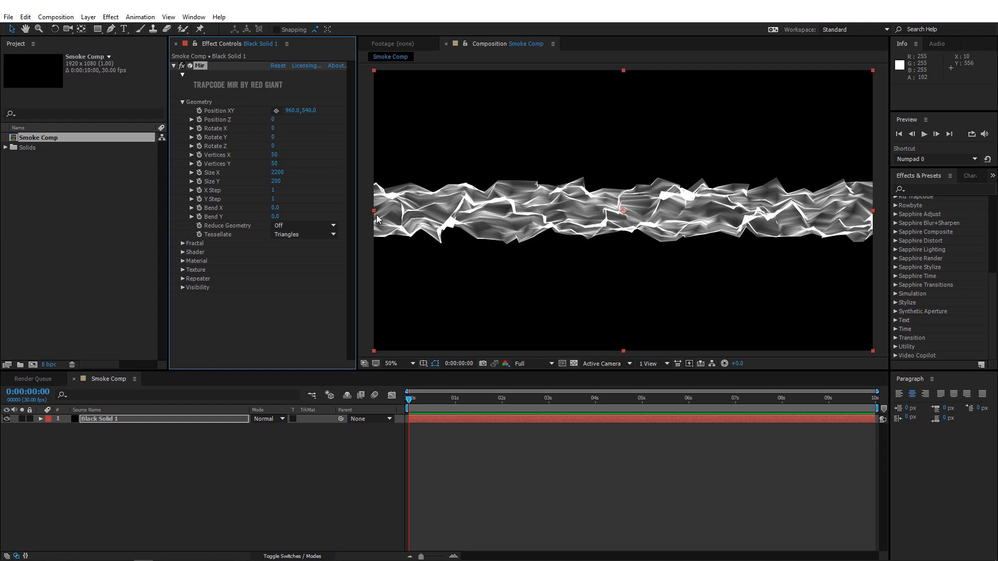
# Set Mir Size Y to 1700 and vertices to 500 by 720.
pyautogui.doubleClick(276, 181)
pyautogui.write('1700')
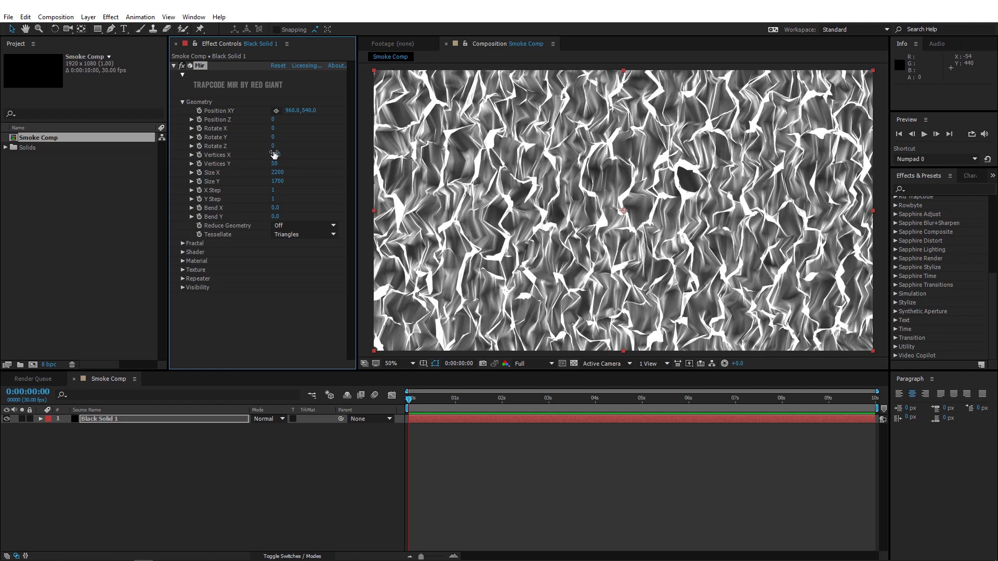
pyautogui.click(278, 164)
pyautogui.write('720')
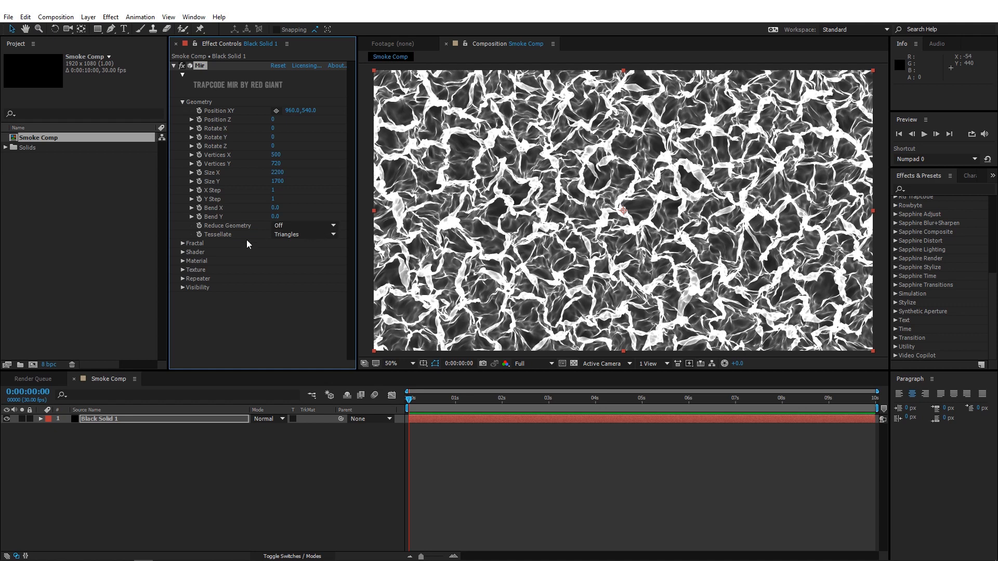
pyautogui.moveTo(217, 236)
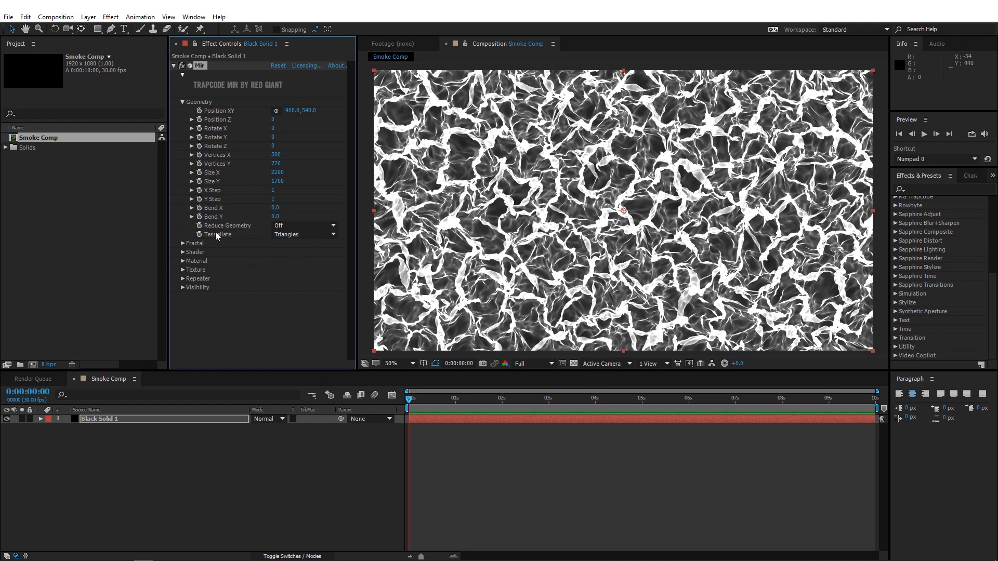
# Set Mir tessellation to Quads and Fractal Frequency to 120.
pyautogui.click(304, 234)
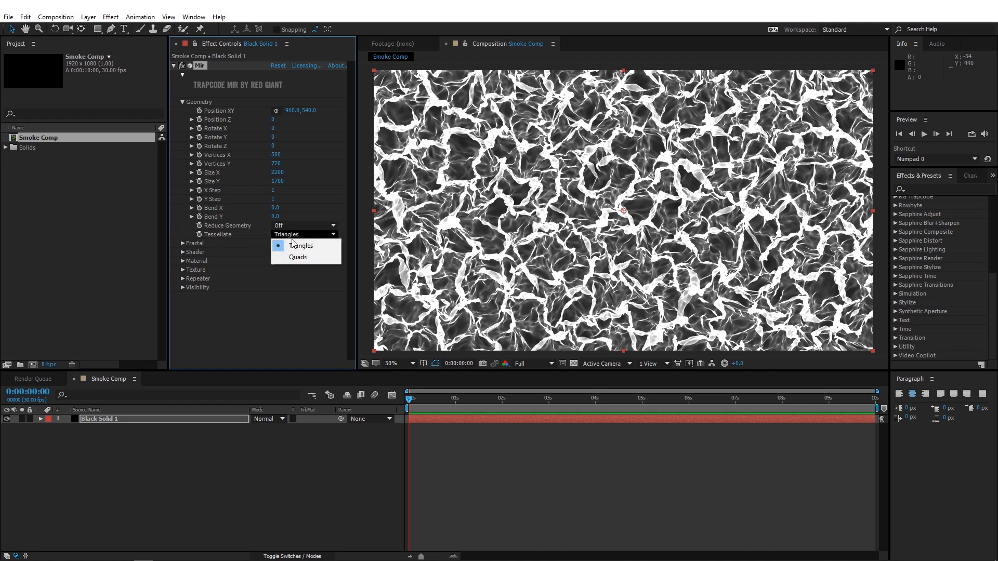
pyautogui.click(297, 257)
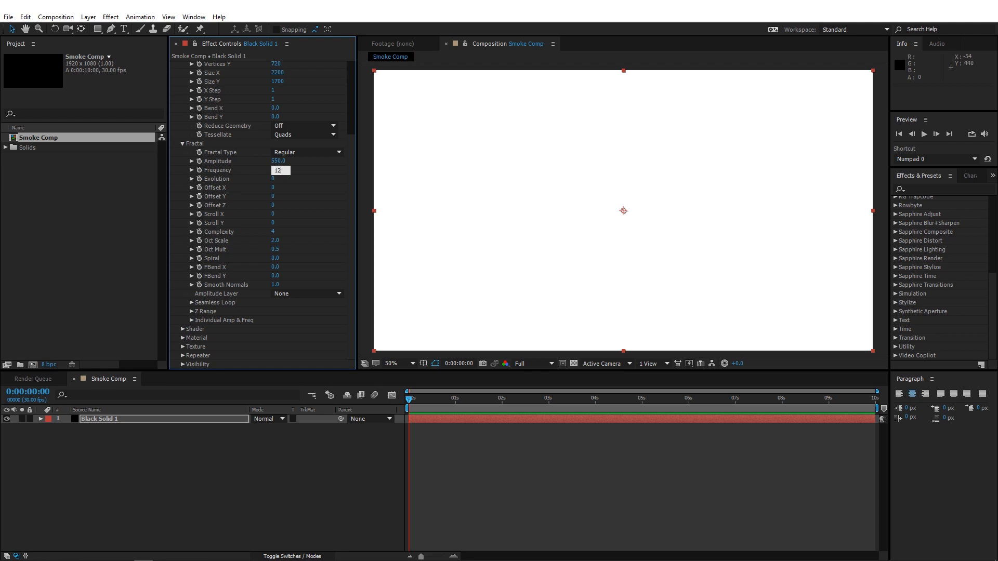
pyautogui.write('120.00')
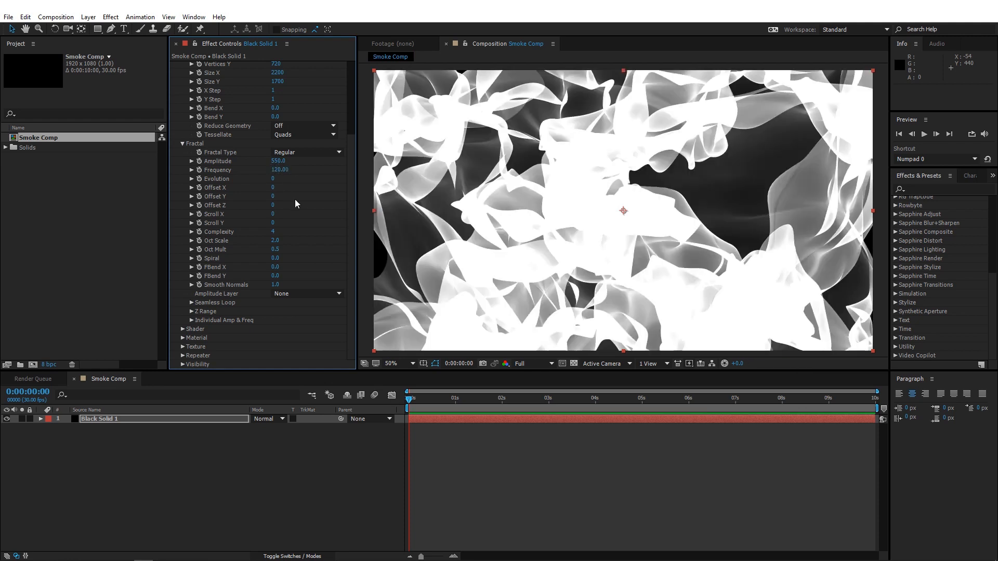
pyautogui.moveTo(282, 195)
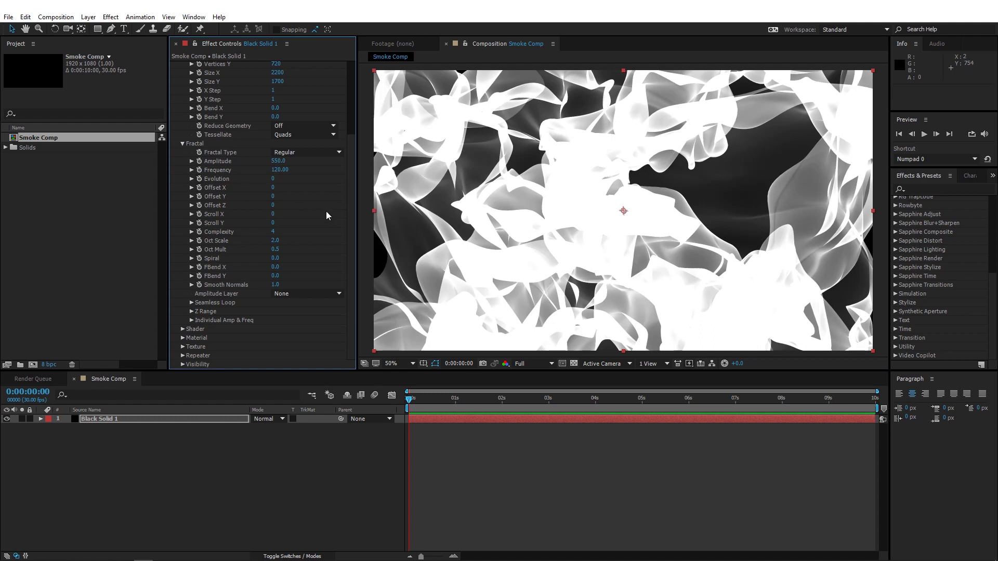
pyautogui.moveTo(205, 249)
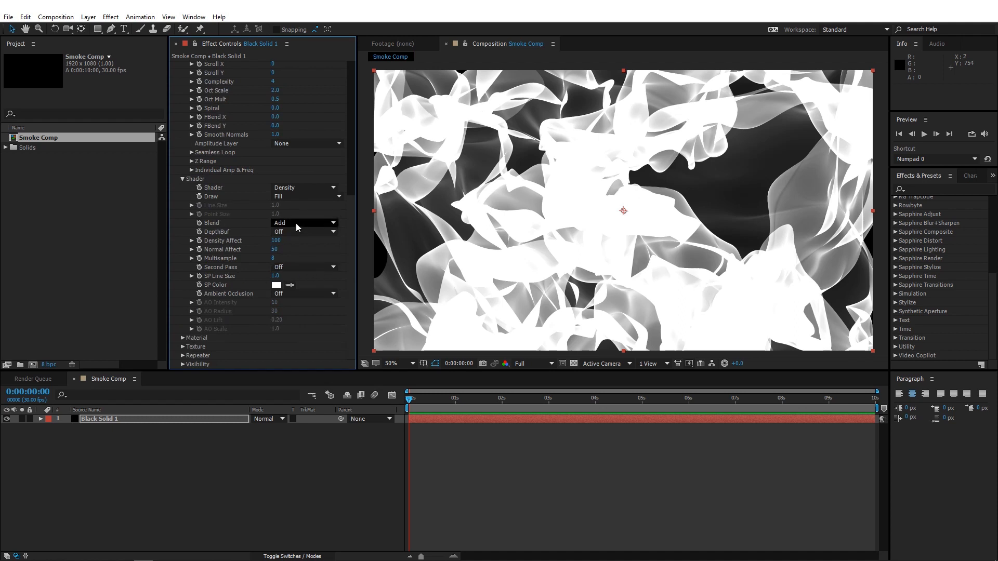
# Set Mir's Shader Blend to Normal after comparing with Add, Normal Affect 100.
pyautogui.click(303, 223)
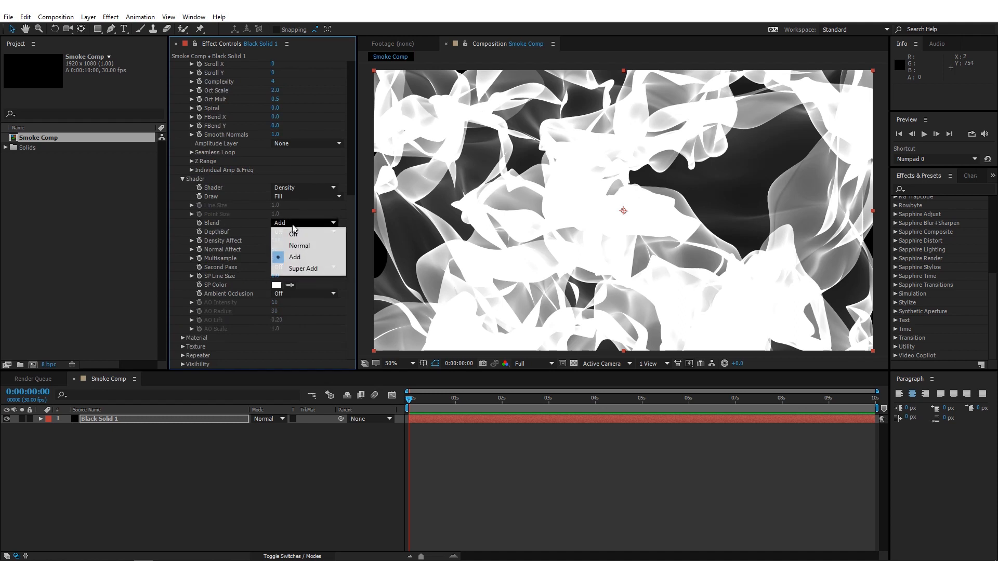
pyautogui.click(300, 246)
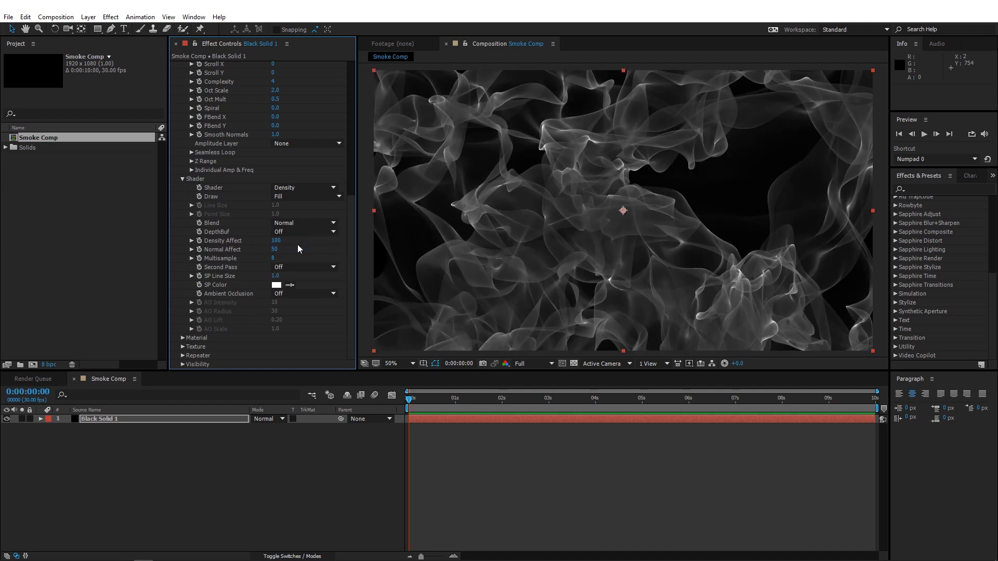
pyautogui.click(304, 223)
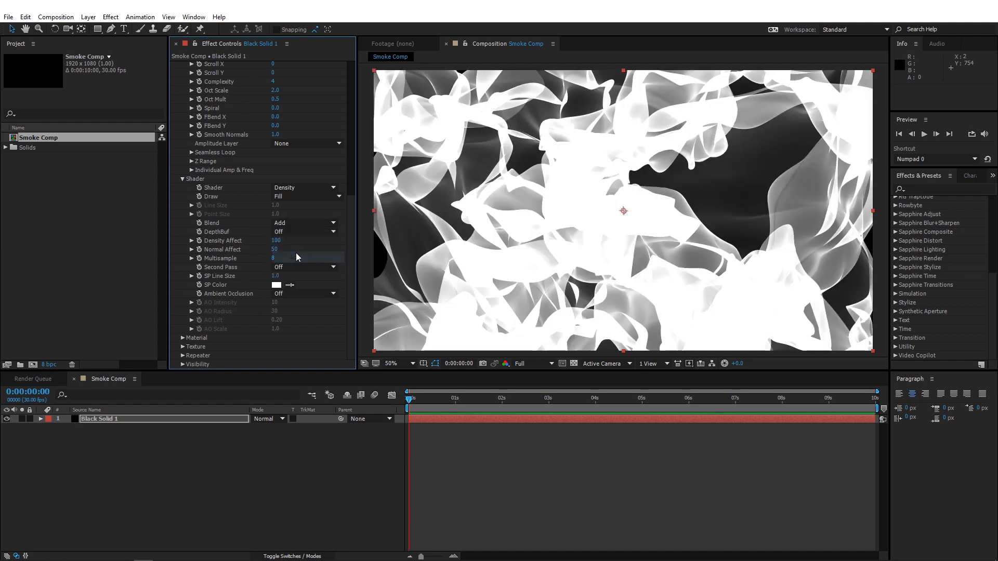
pyautogui.click(302, 222)
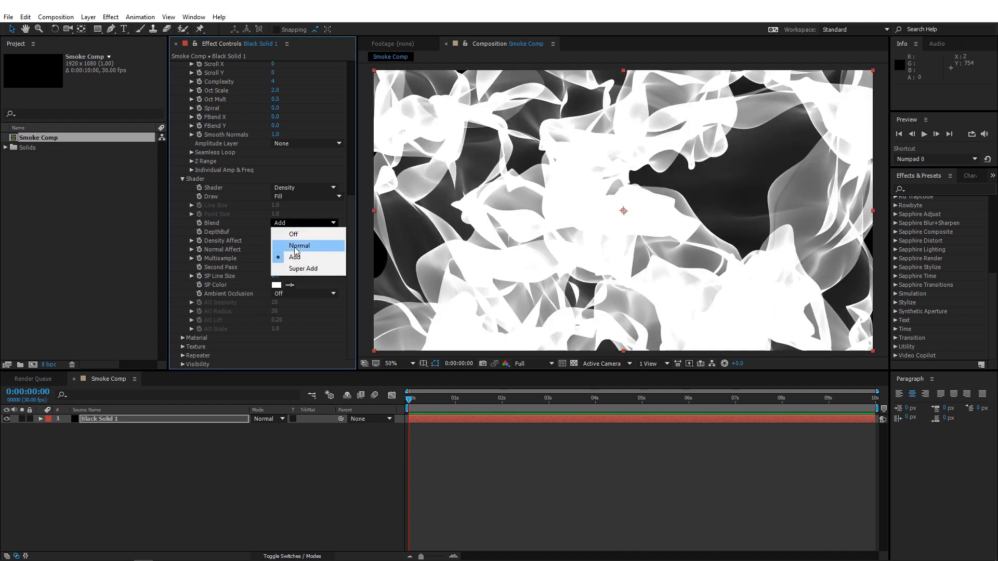
pyautogui.click(299, 246)
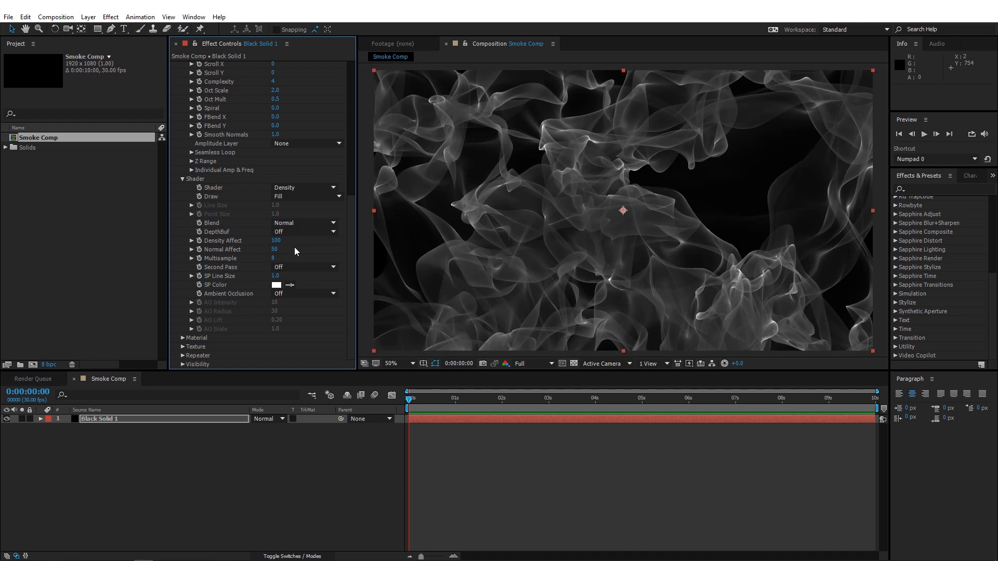
pyautogui.moveTo(218, 249)
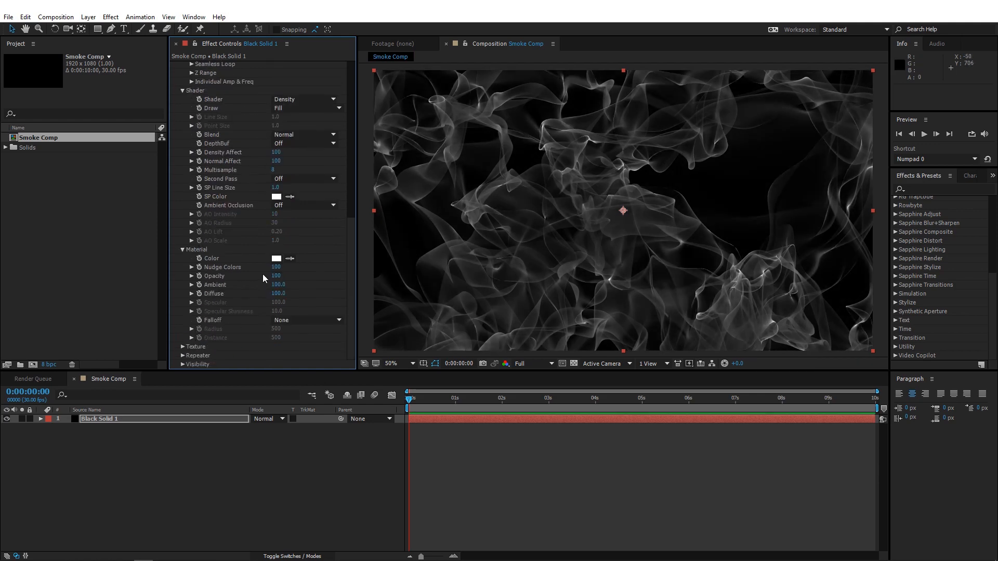
pyautogui.click(276, 257)
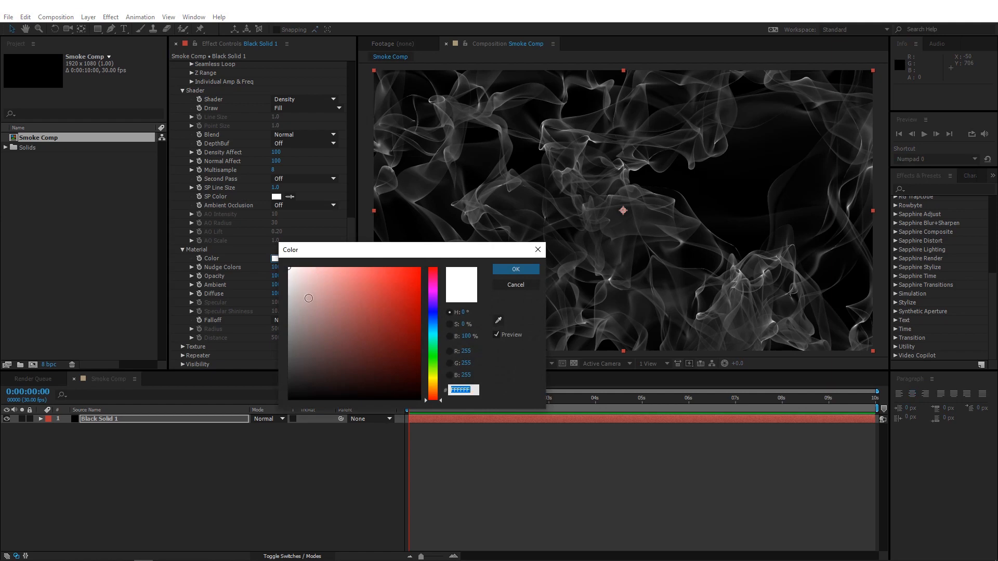
# Change Mir's material colour from white to light grey BDBDBD.
pyautogui.click(276, 306)
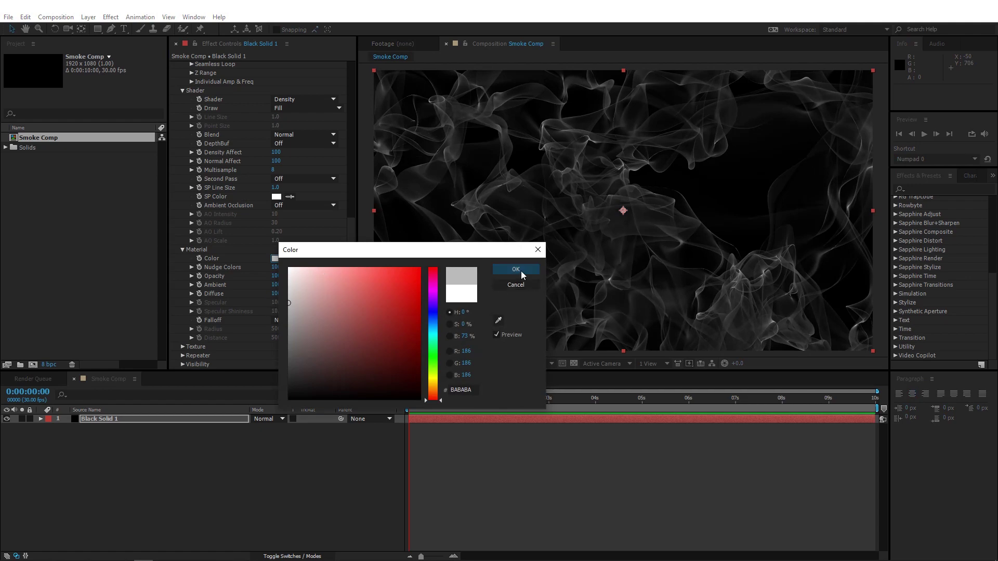
pyautogui.moveTo(288, 302); pyautogui.dragTo(284, 305)
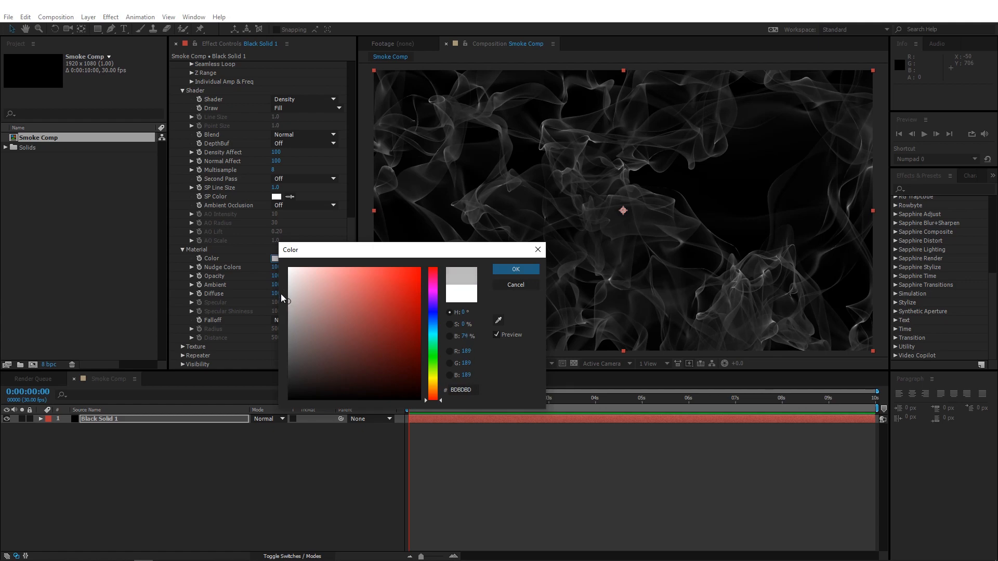
pyautogui.moveTo(472, 268)
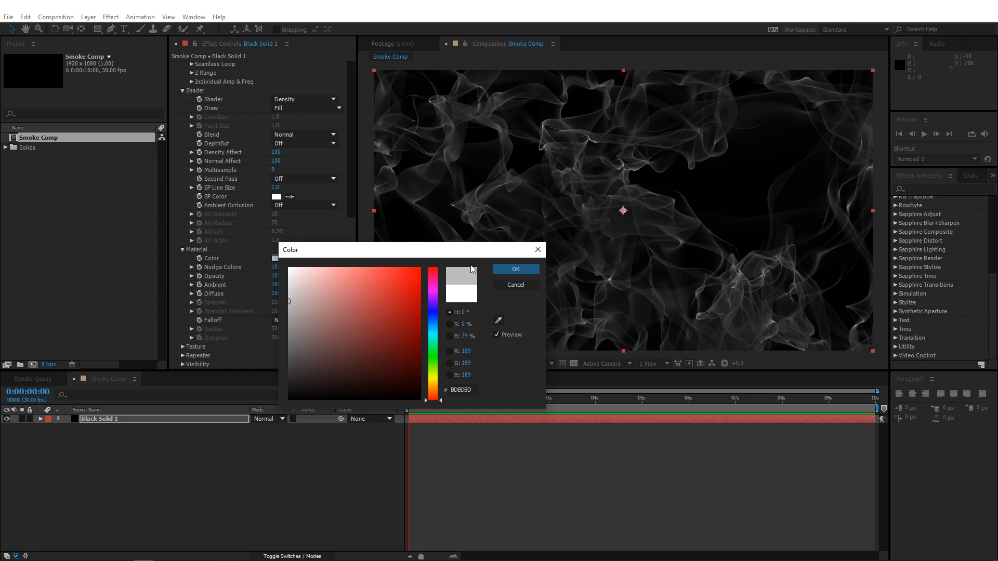
pyautogui.click(516, 269)
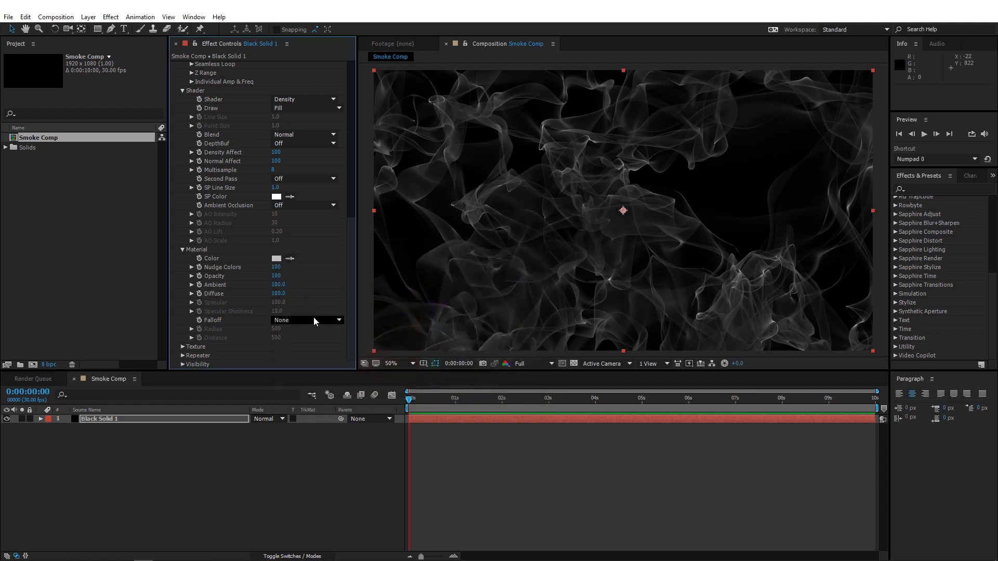
pyautogui.click(305, 320)
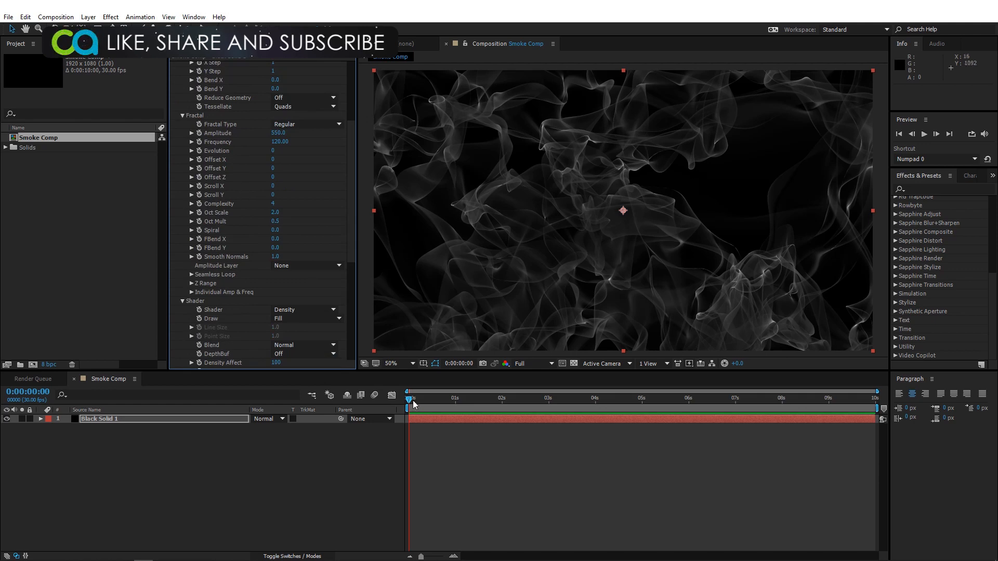
pyautogui.moveTo(410, 402)
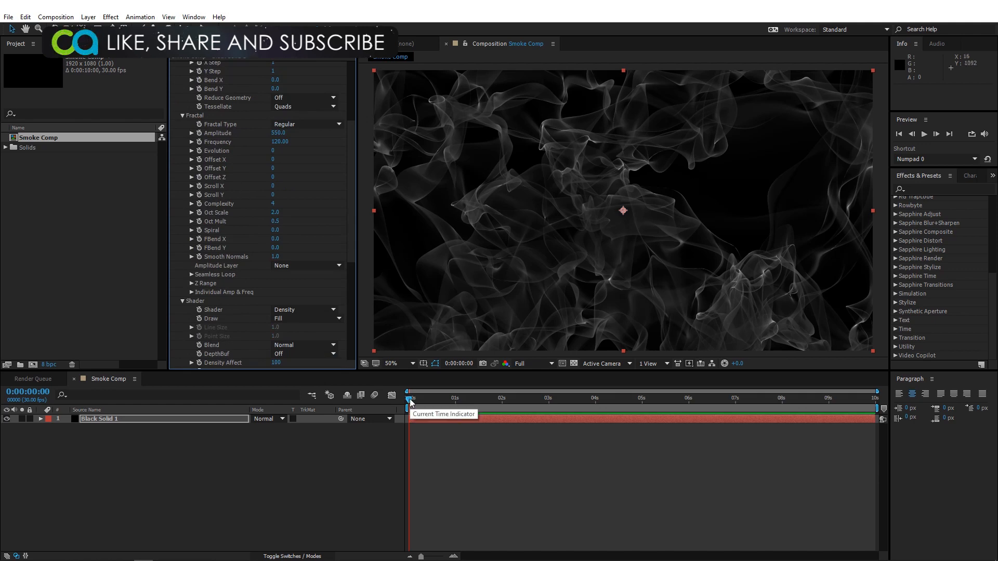
pyautogui.moveTo(313, 280)
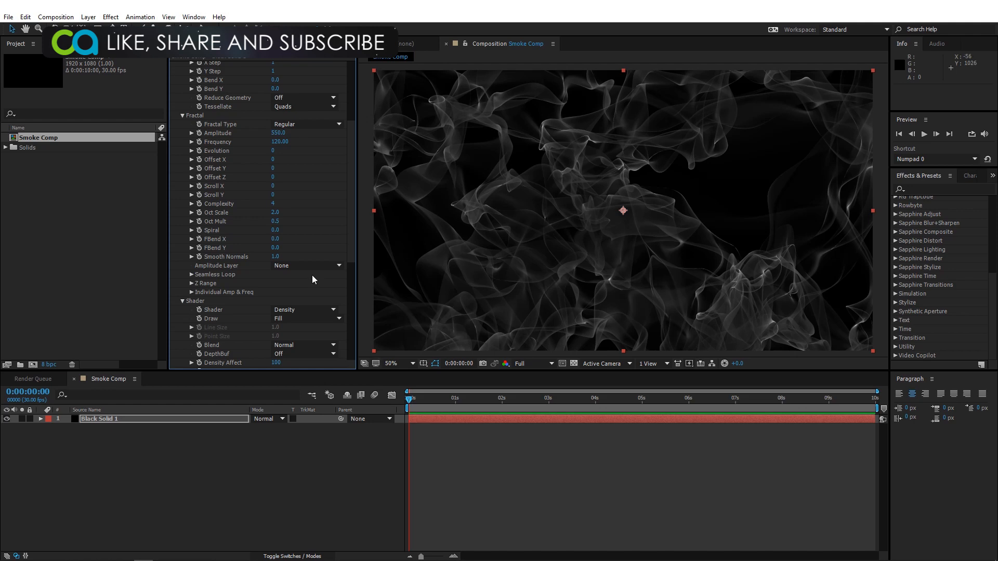
pyautogui.moveTo(199, 159)
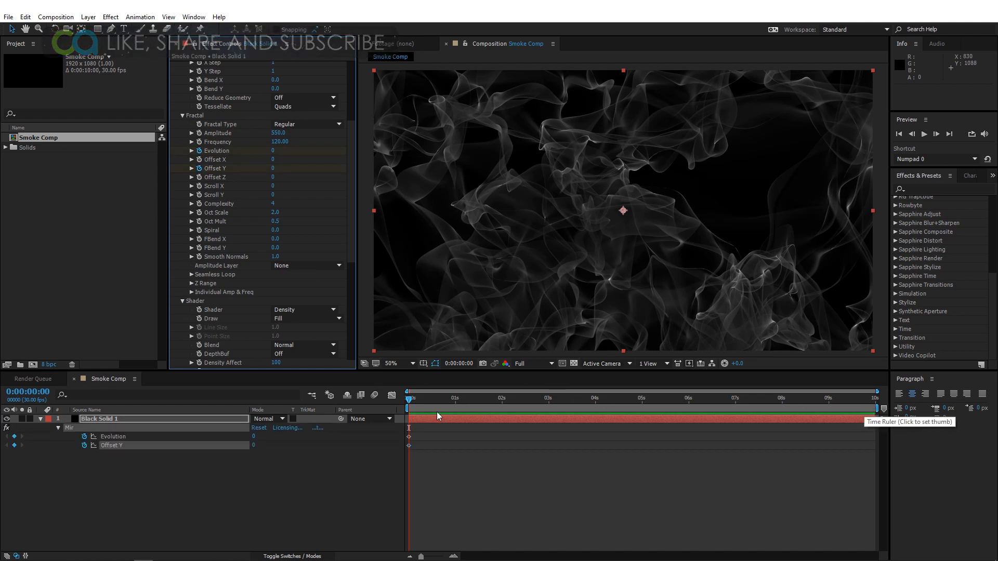
pyautogui.moveTo(872, 400)
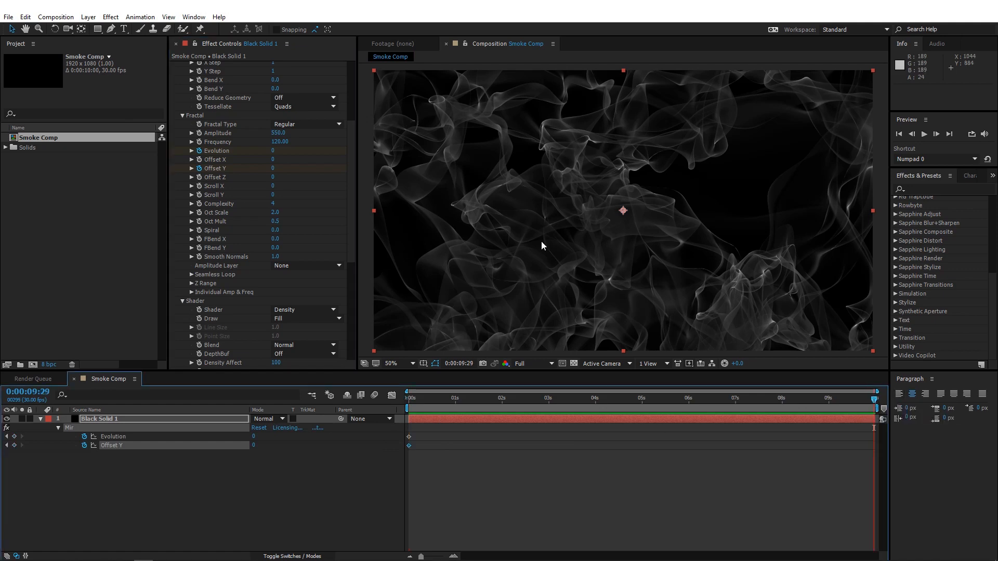
# Key Mir's Evolution at 170 on the last frame, 0:00:09:29.
pyautogui.doubleClick(274, 151)
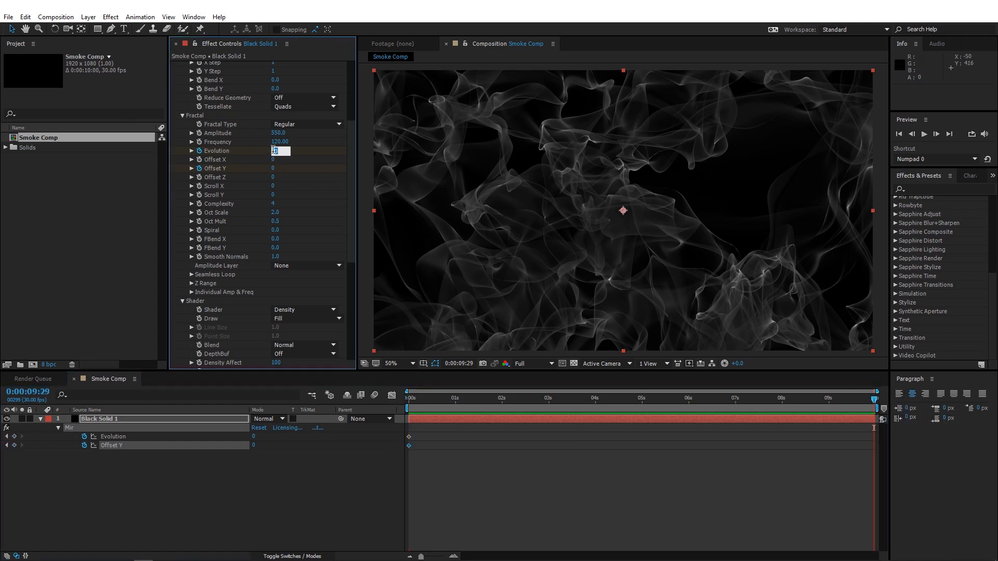
pyautogui.write('170')
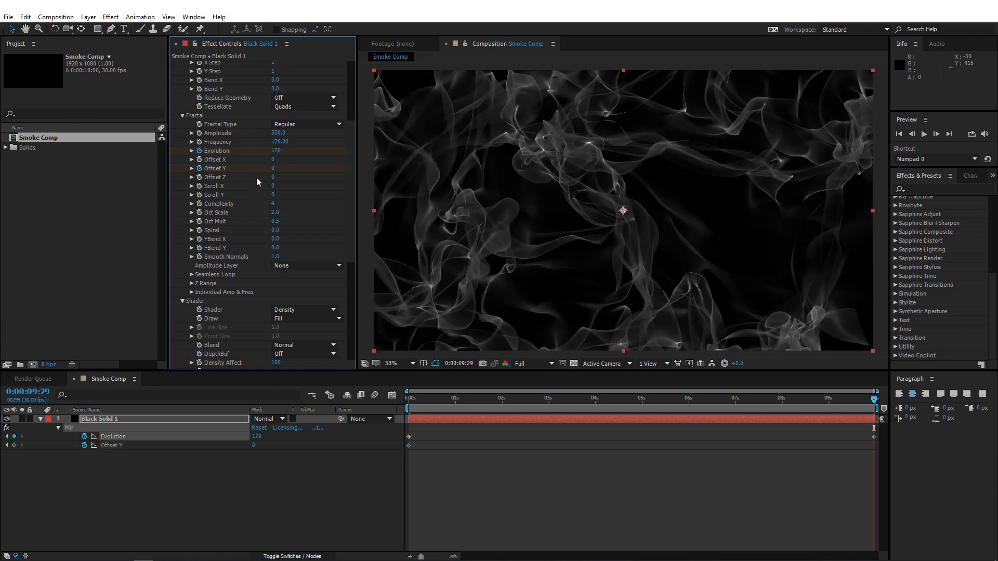
pyautogui.moveTo(417, 211)
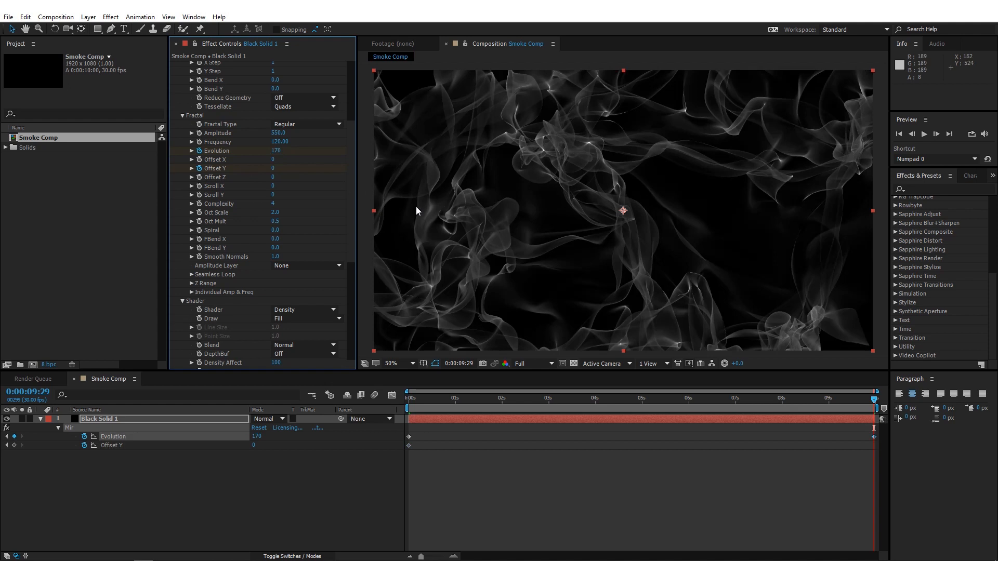
pyautogui.moveTo(491, 275)
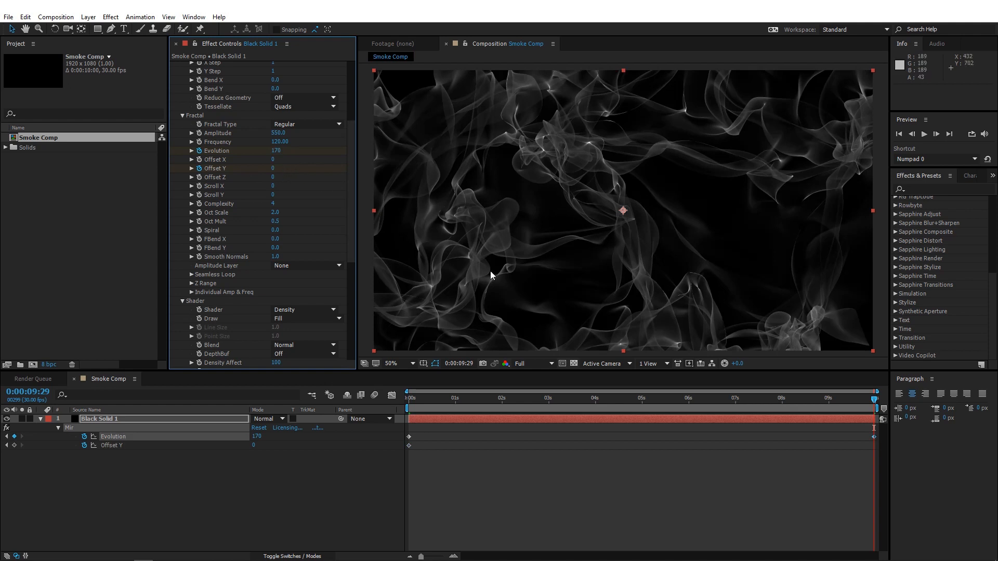
pyautogui.moveTo(585, 126)
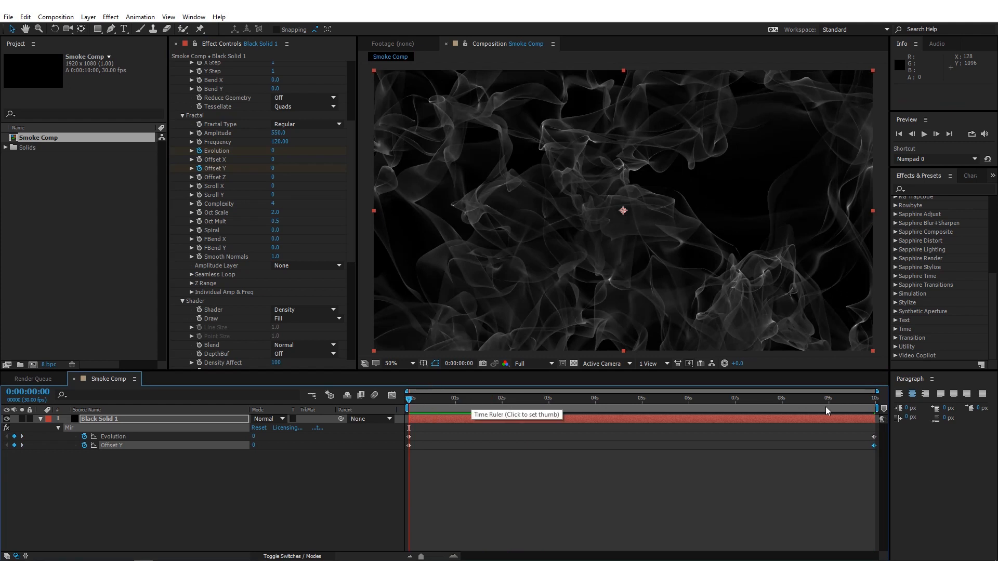
# On the last frame, use Seamless Loop's Set End Frame to match Evolution 170 and Y -1130.
pyautogui.click(872, 398)
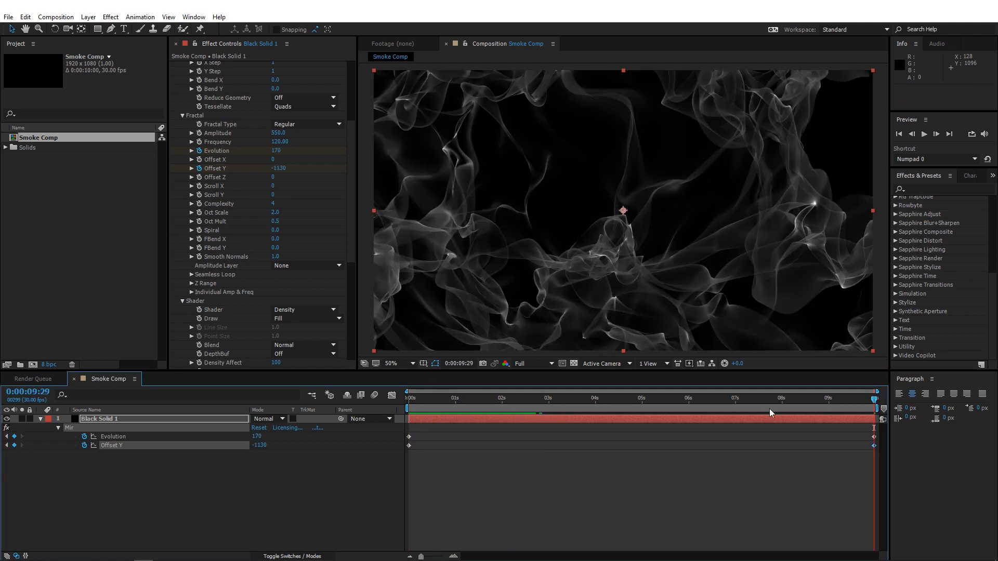
pyautogui.click(407, 398)
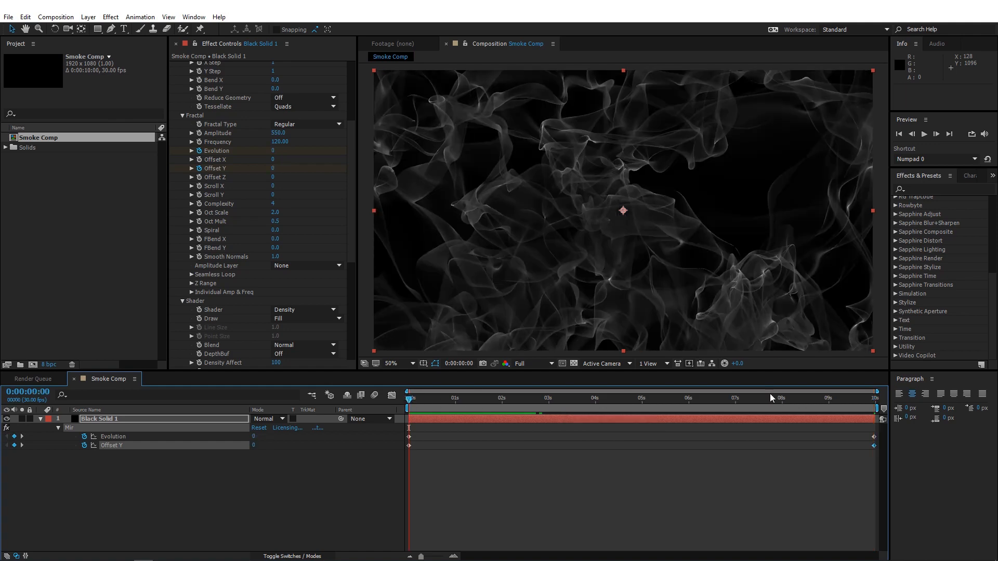
pyautogui.click(872, 398)
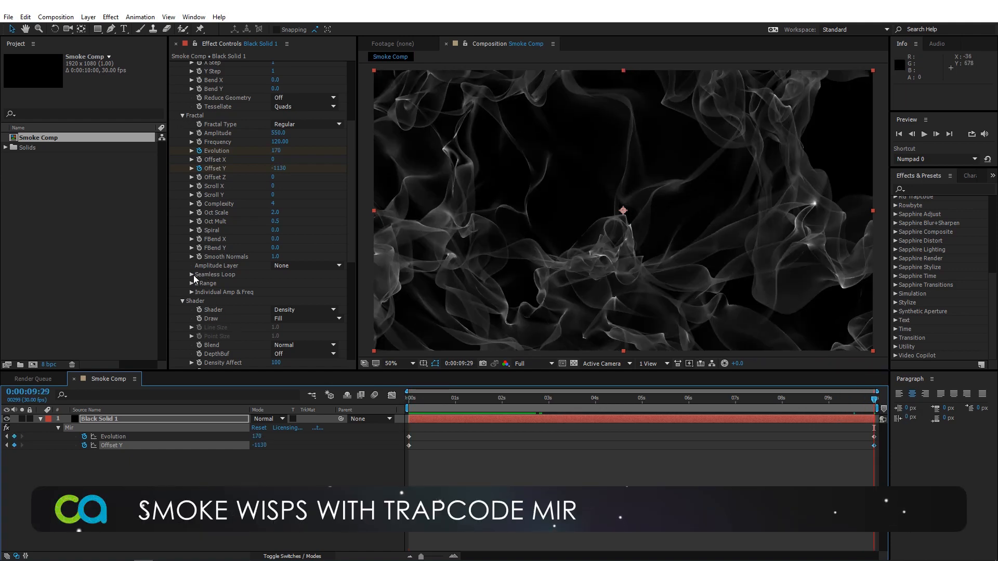
pyautogui.click(191, 274)
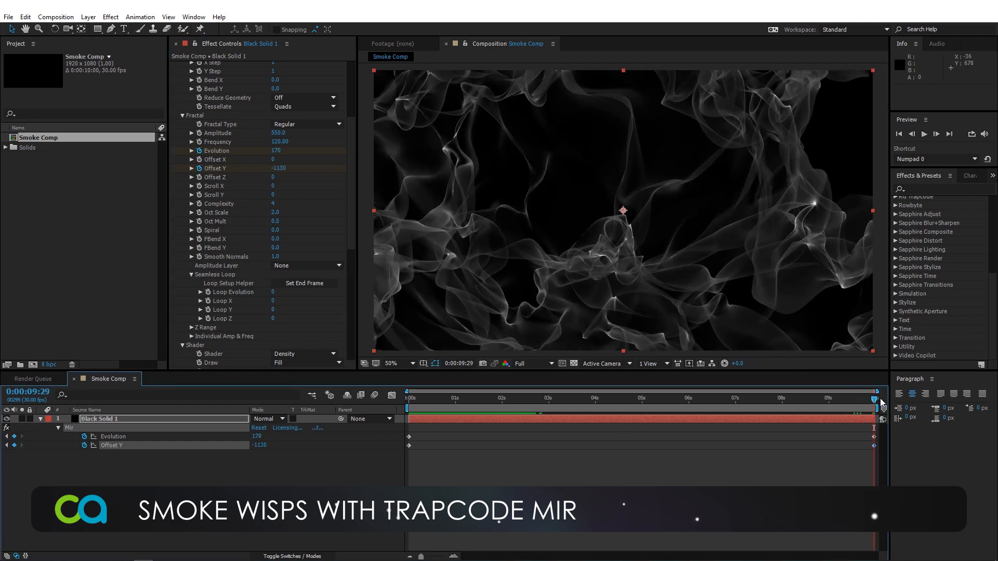
pyautogui.moveTo(250, 303)
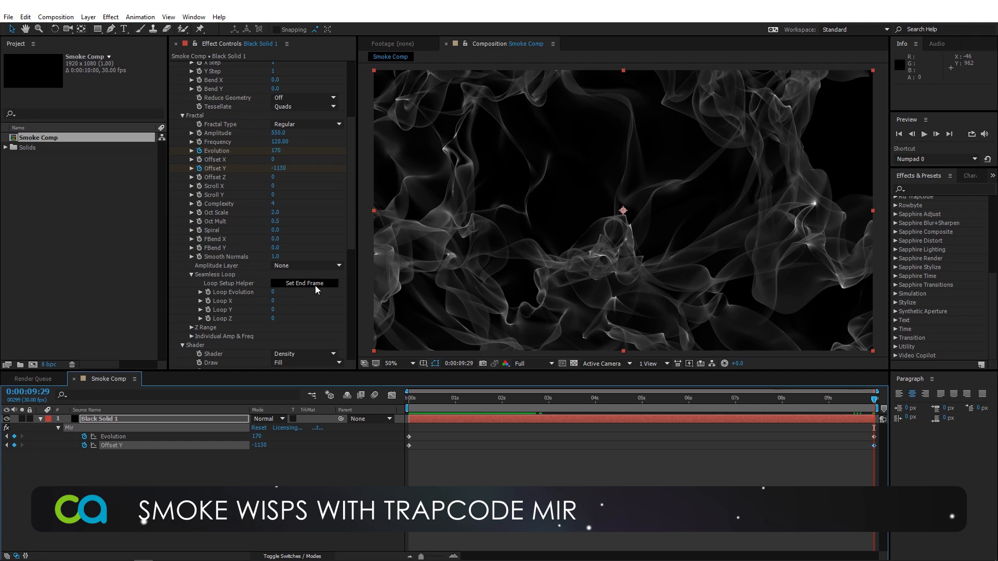
pyautogui.click(304, 283)
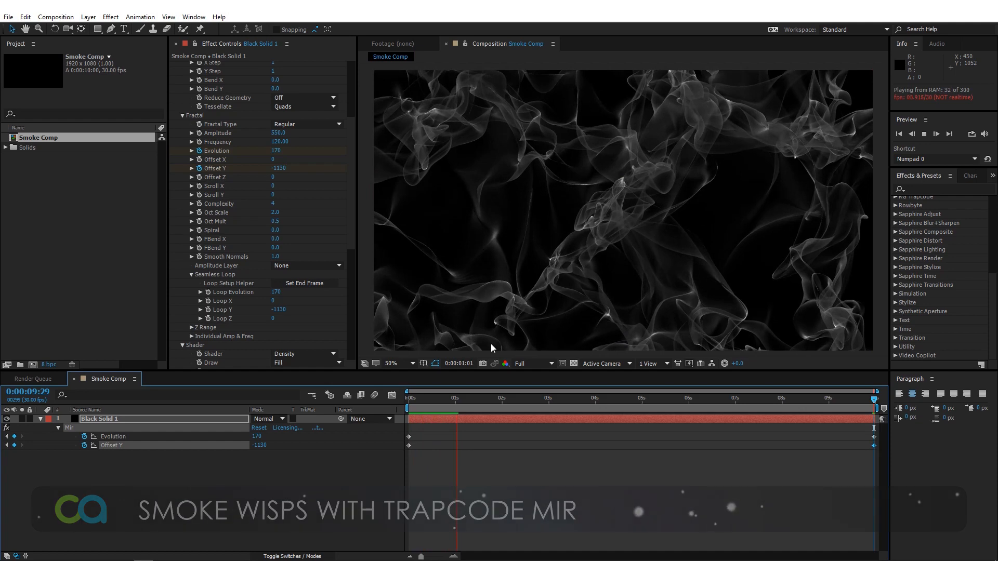
# Stop the looping smoke preview.
pyautogui.click(448, 397)
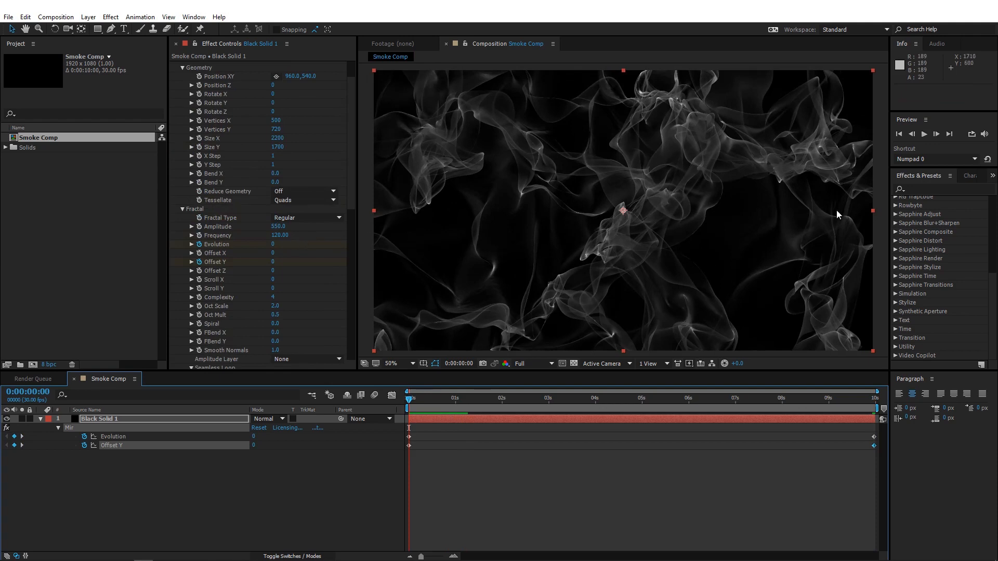
pyautogui.moveTo(901, 192)
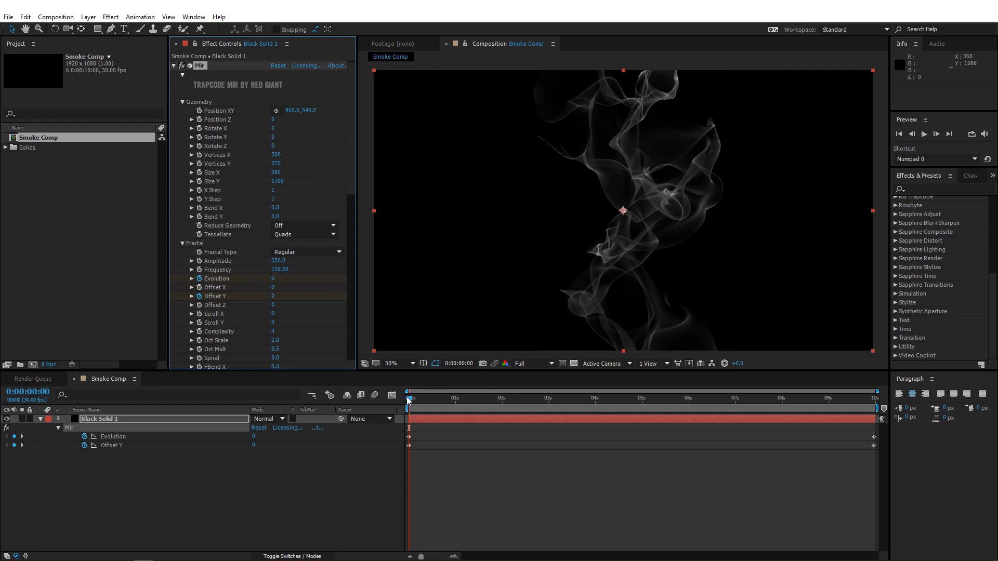
# Lower Mir's Geometry Vertices X from 500 to 200.
pyautogui.click(526, 398)
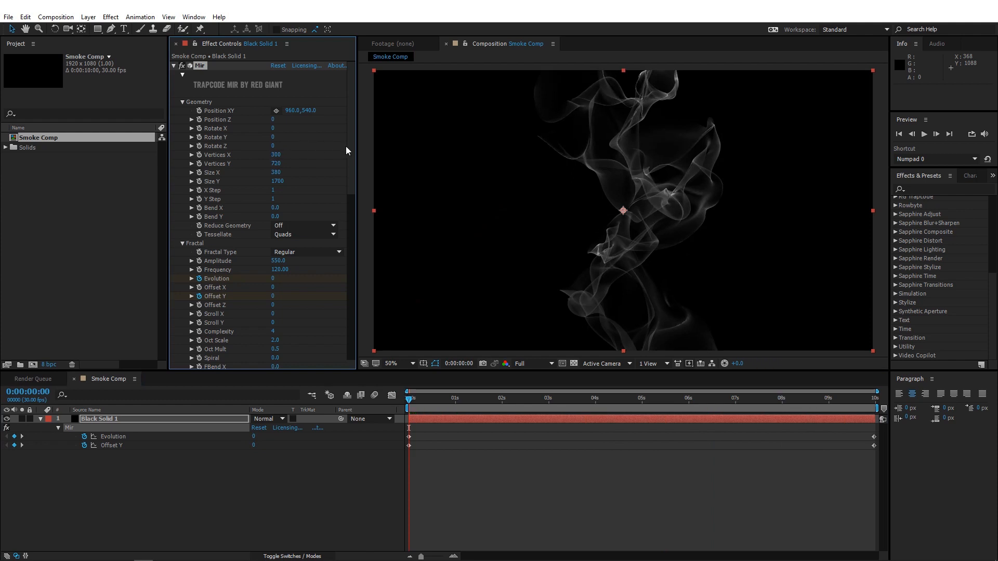
pyautogui.moveTo(427, 118)
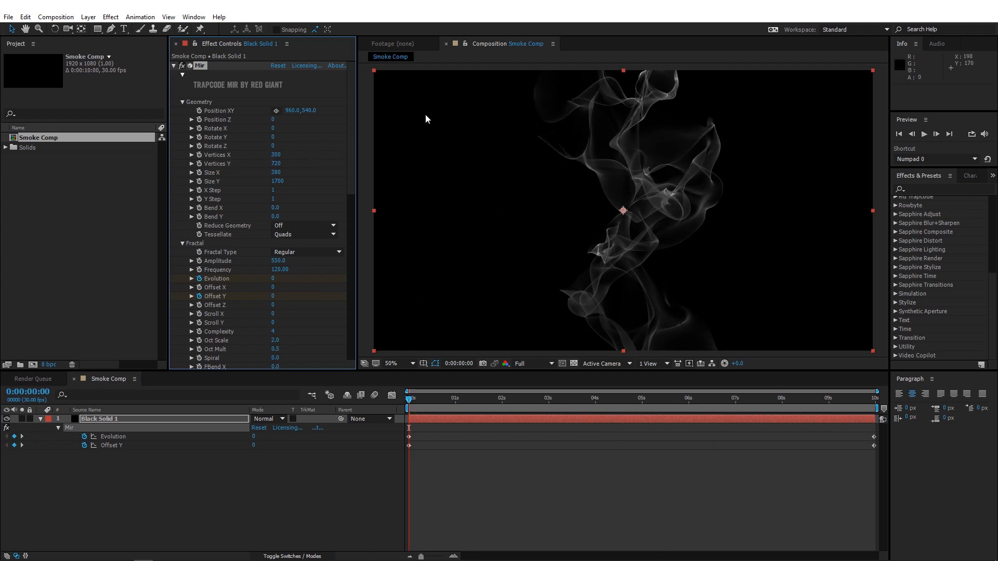